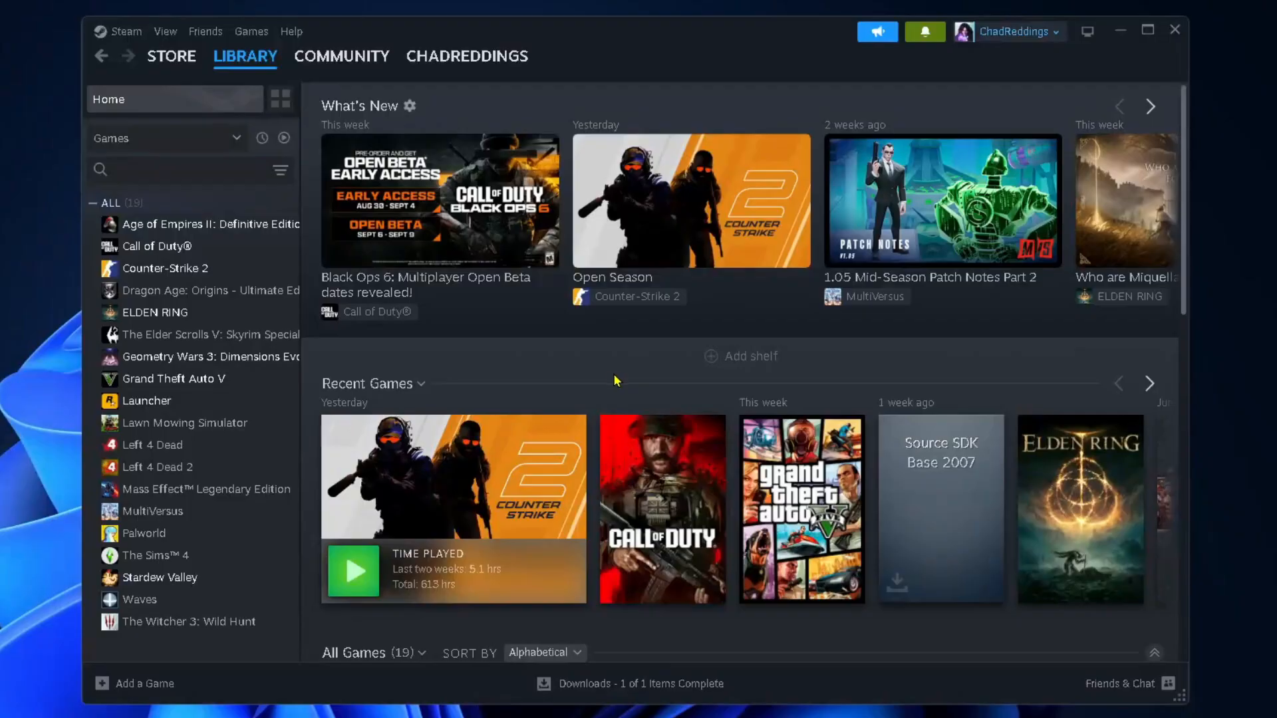
pyautogui.moveTo(706, 340)
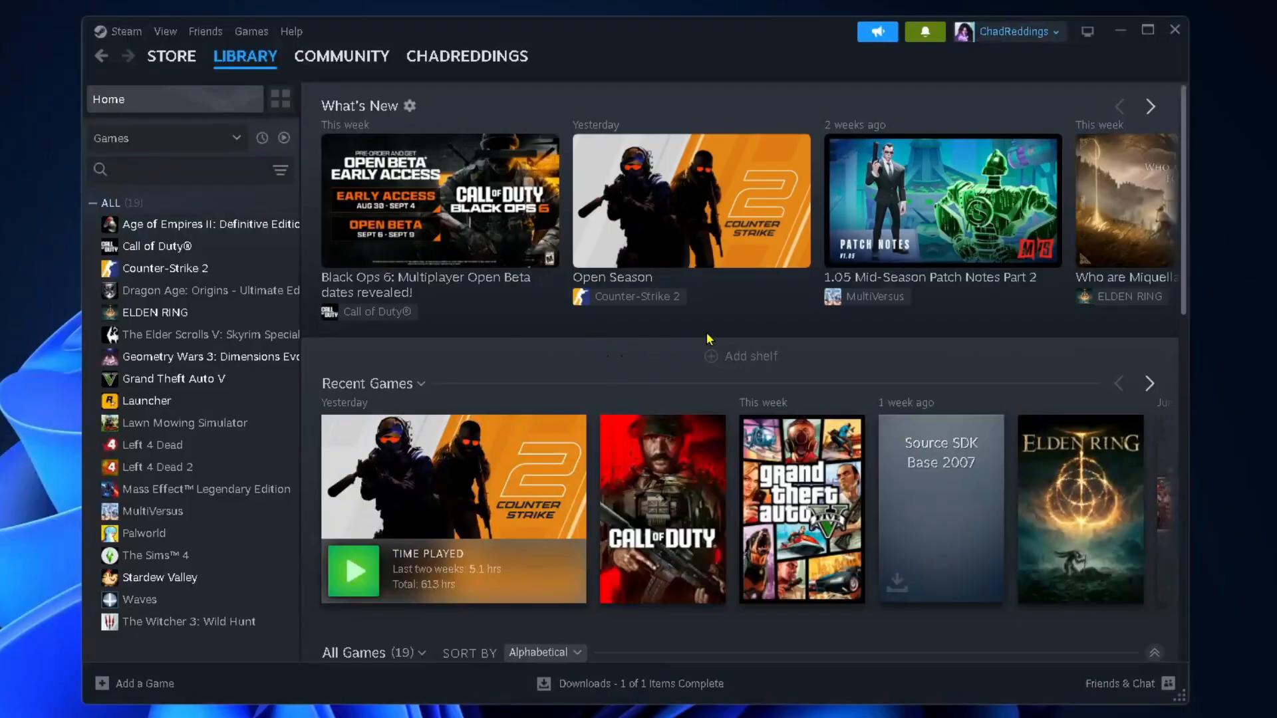
# - Show the account menu from the account name at the top right of the library
pyautogui.click(1010, 31)
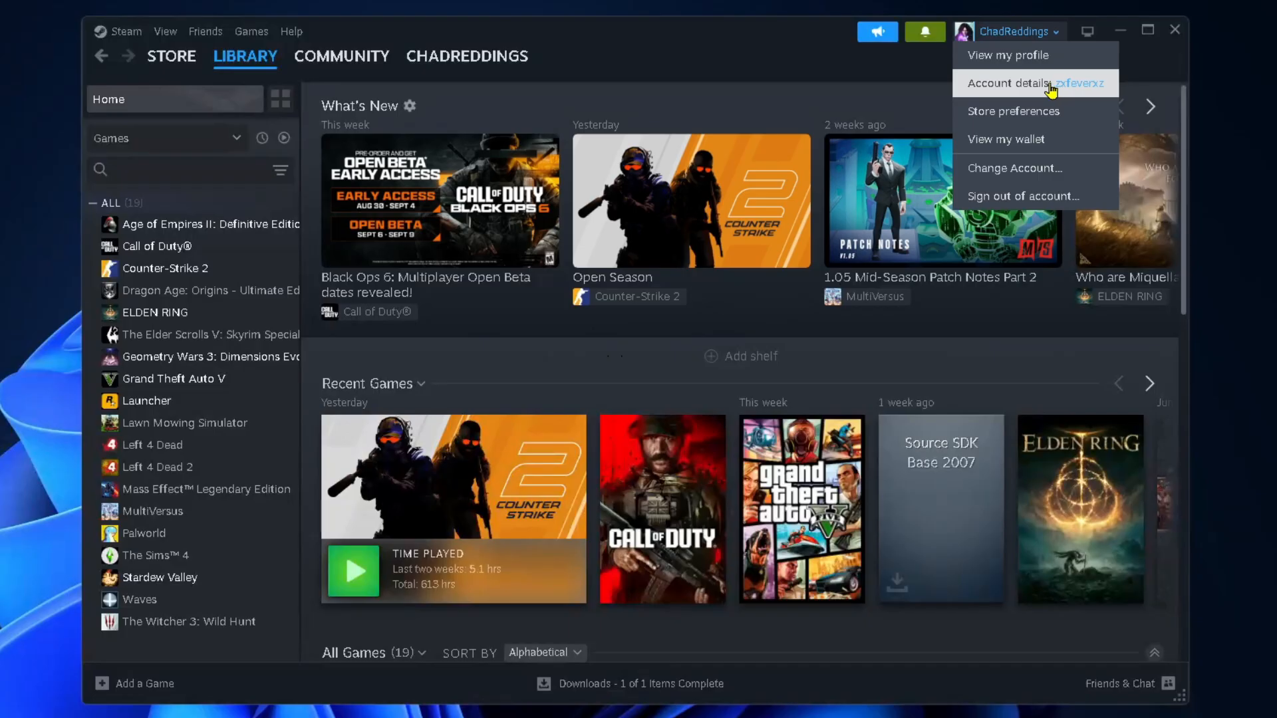
# - Review Account details' Language Preferences through the primary, secondary and game content languages to the Save button
pyautogui.click(1008, 82)
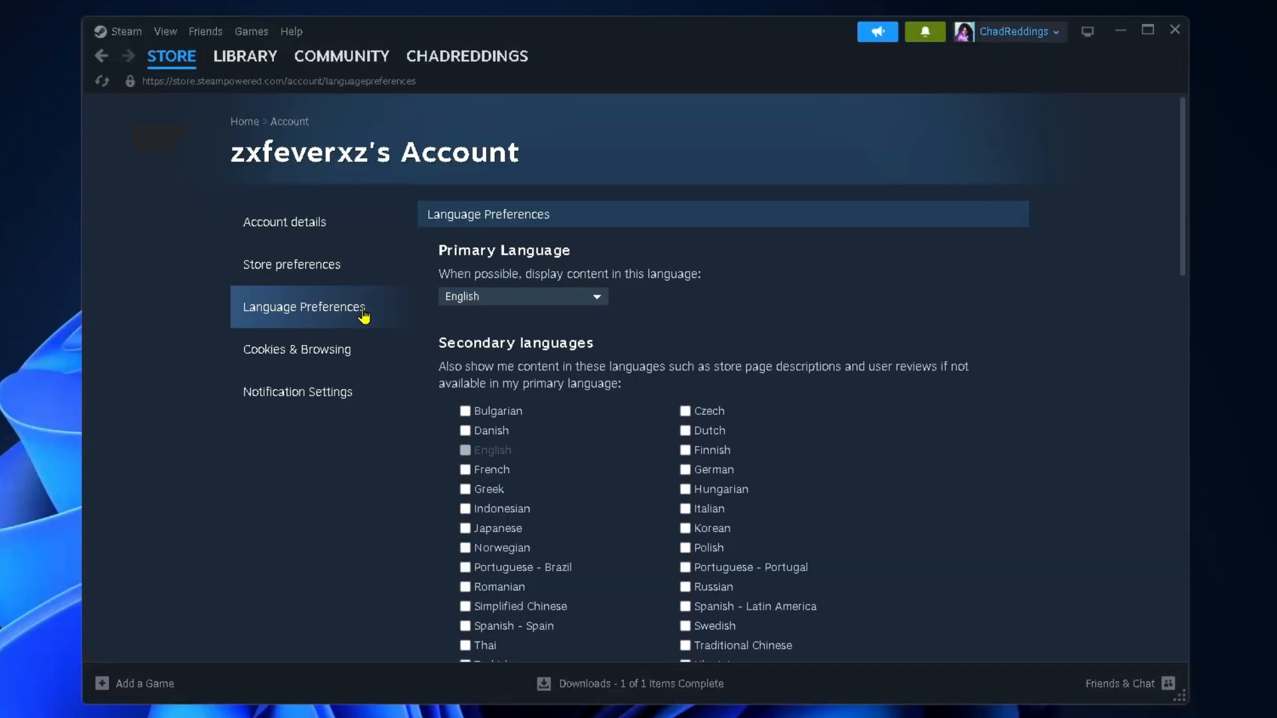
pyautogui.moveTo(368, 322)
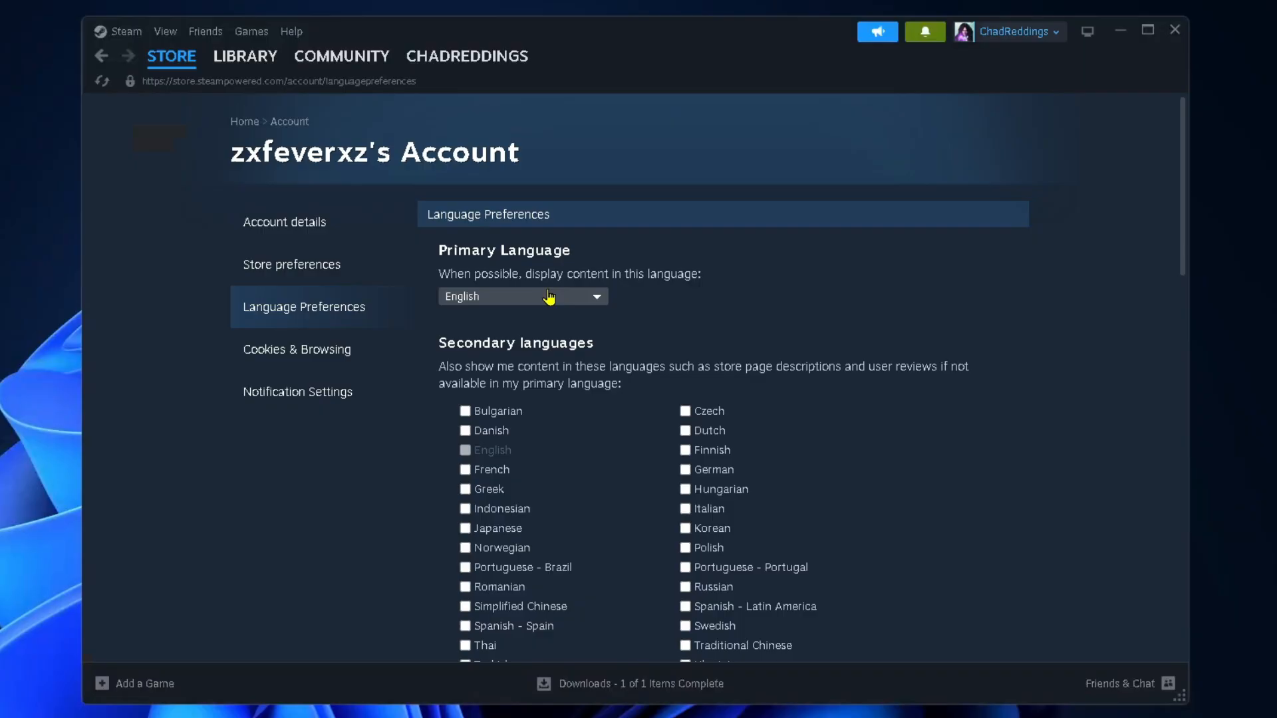
pyautogui.moveTo(876, 336)
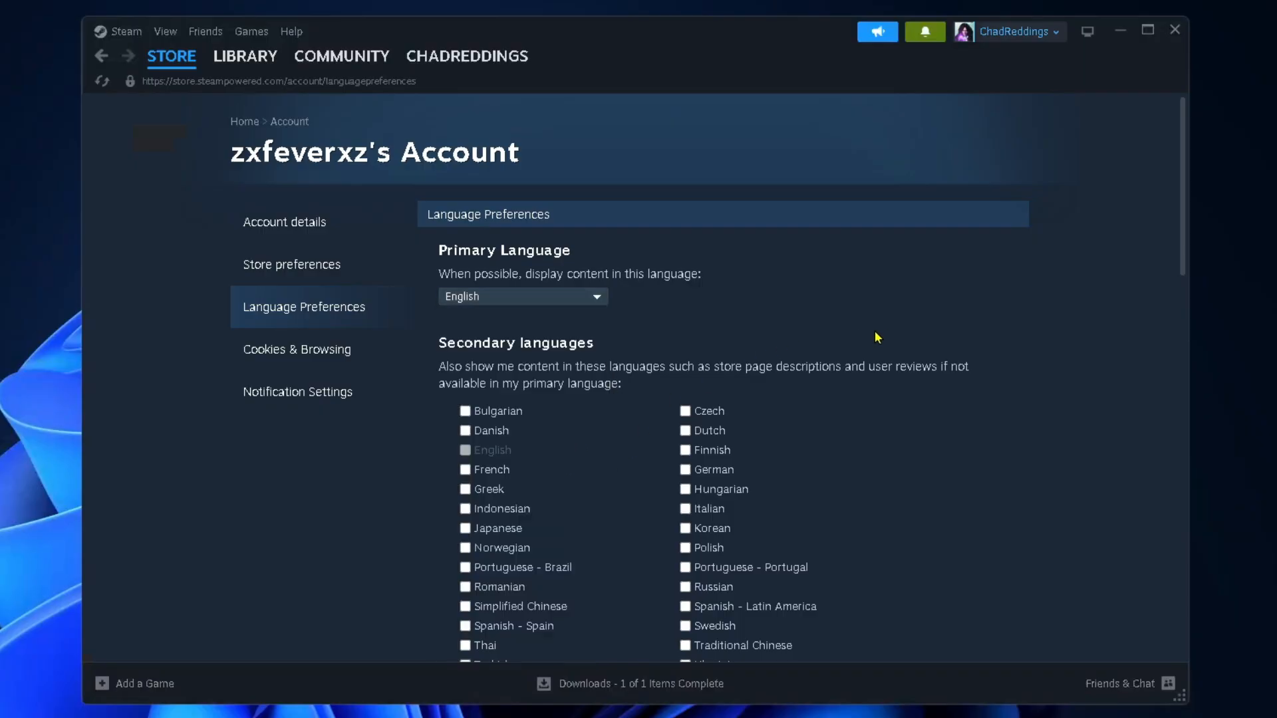
pyautogui.scroll(-3)
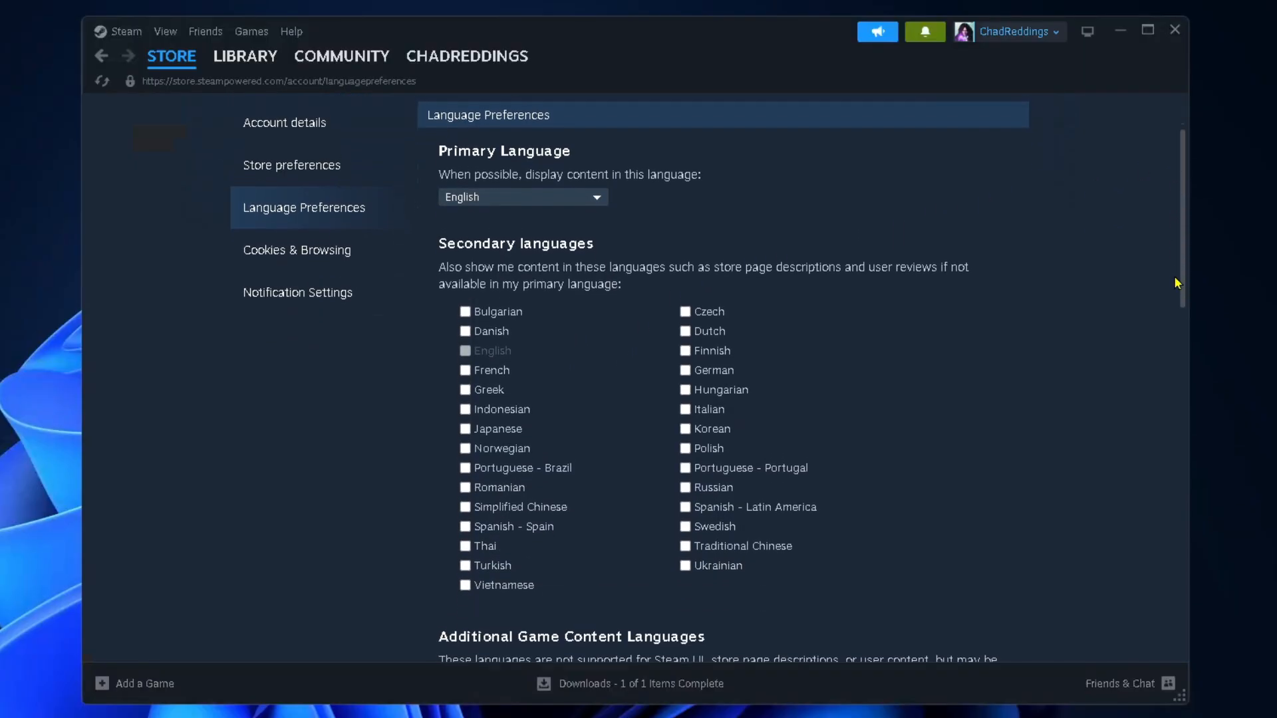
pyautogui.scroll(-3)
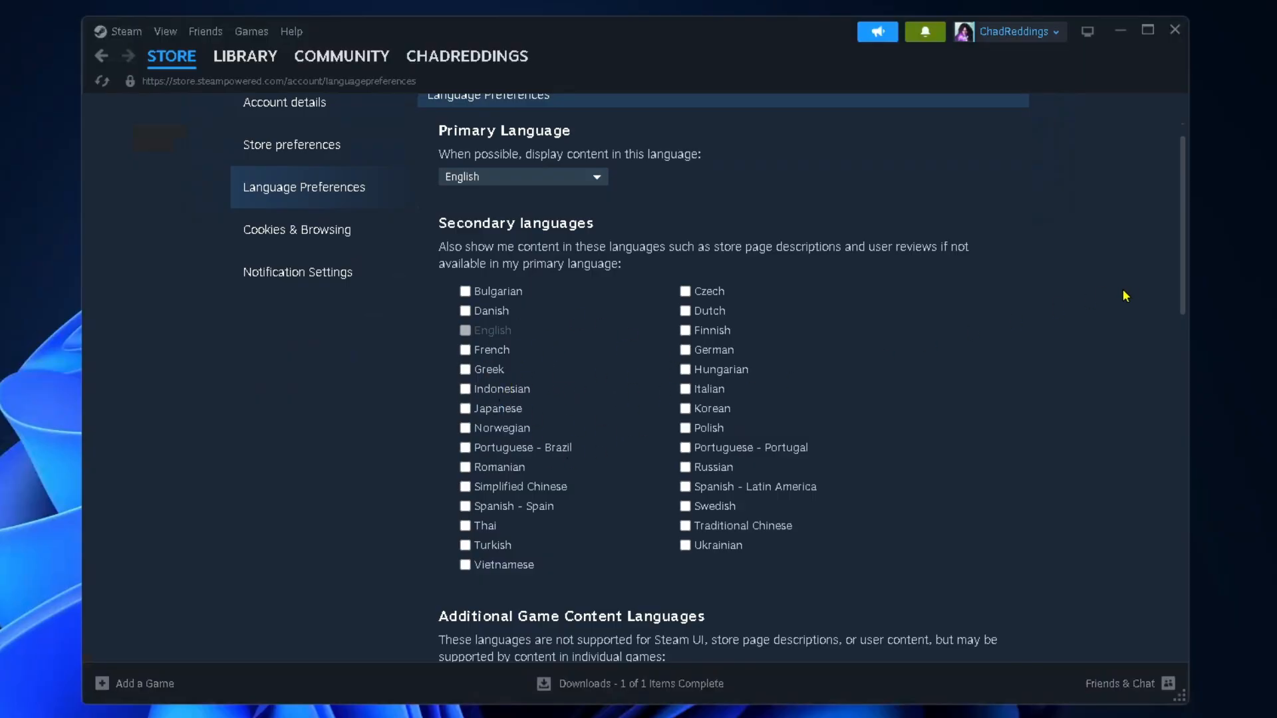
pyautogui.scroll(-3)
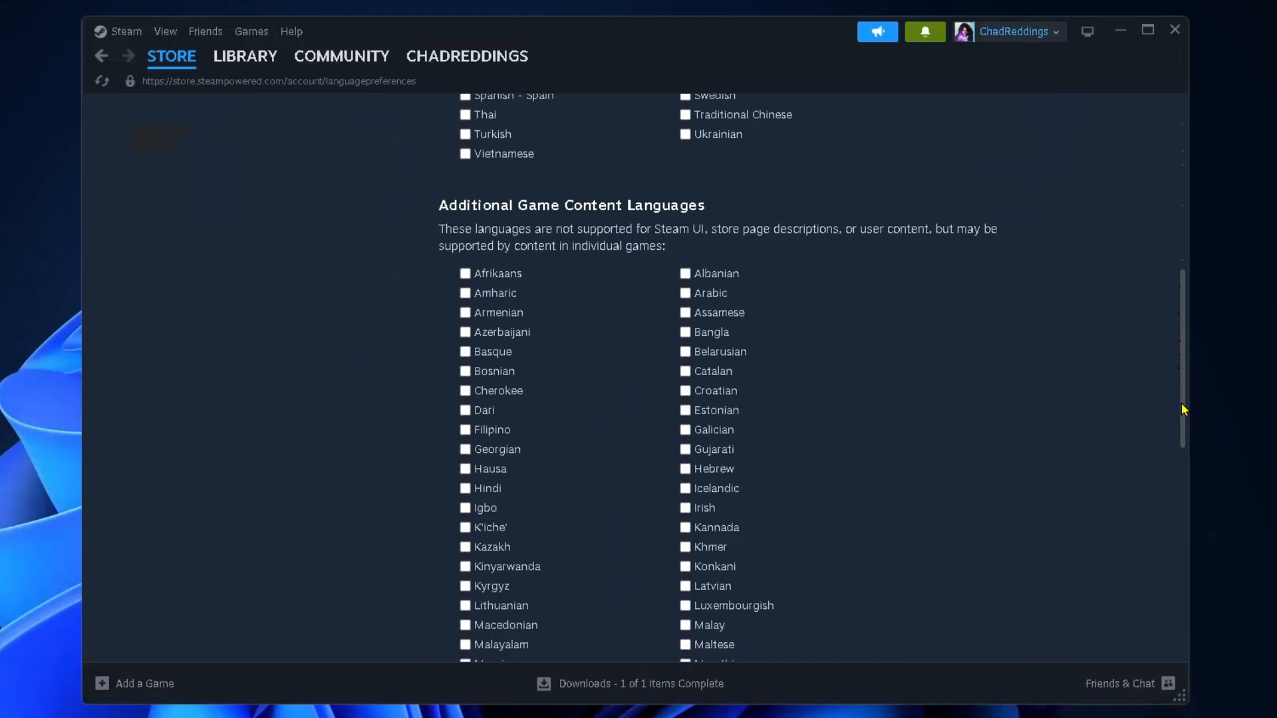
pyautogui.scroll(-3)
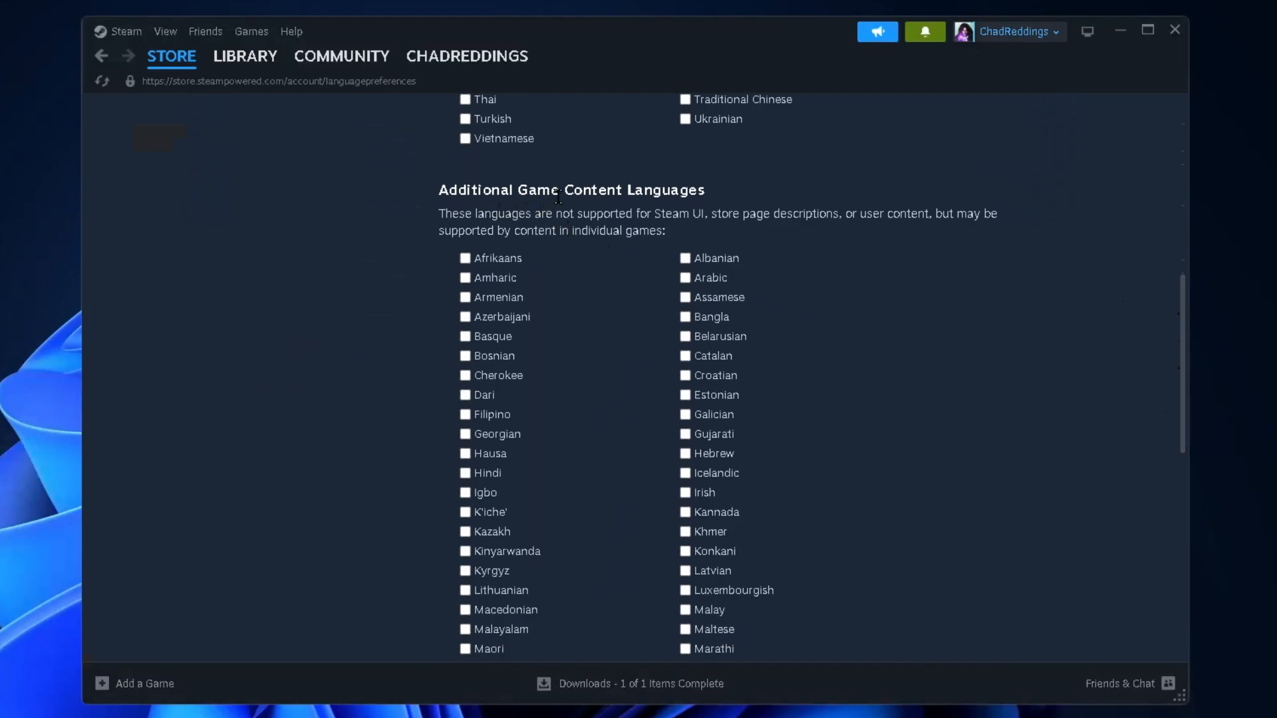
pyautogui.moveTo(616, 451)
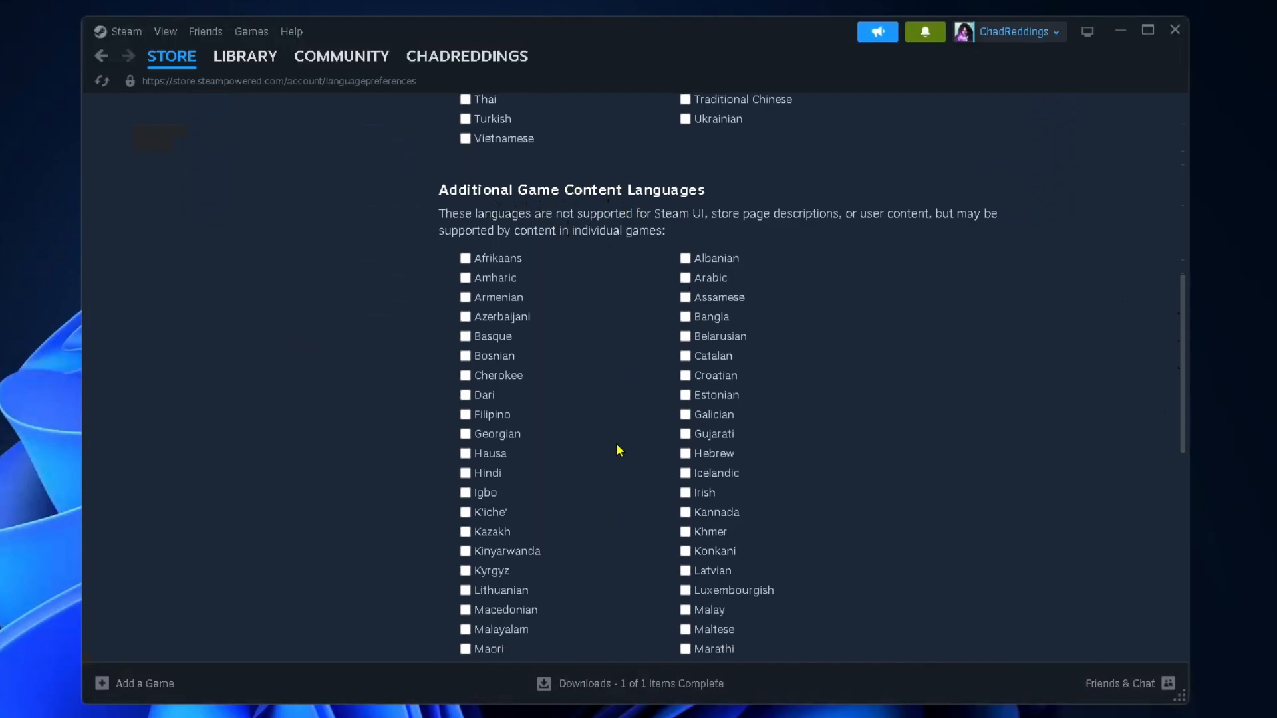
pyautogui.scroll(-3)
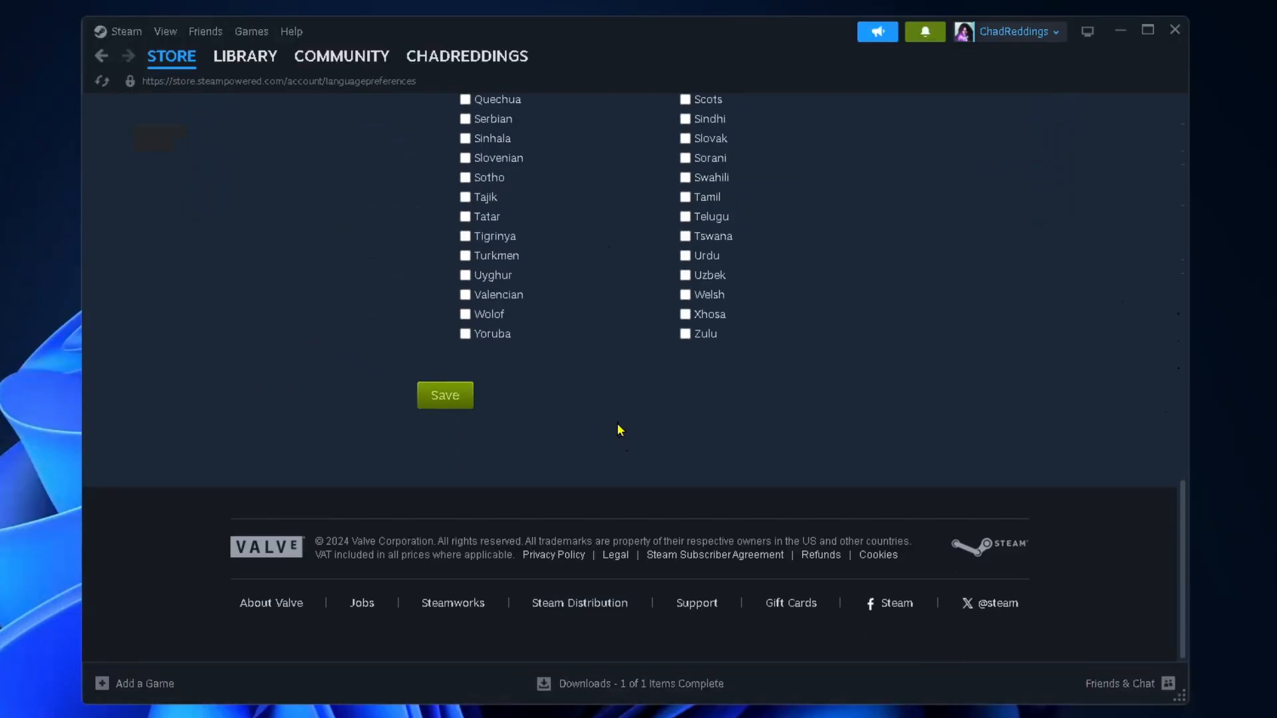
# - Return to the Library and show the options for Age of Empires II: Definitive Edition
pyautogui.click(245, 56)
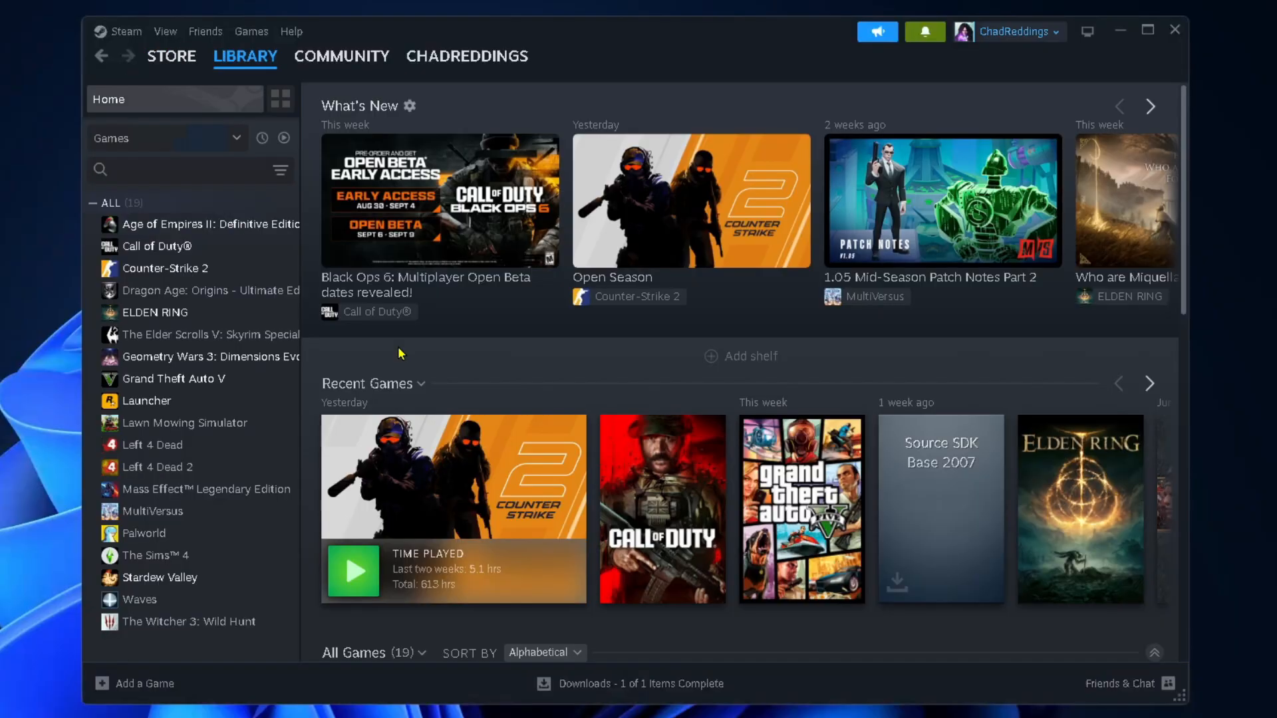
pyautogui.moveTo(453, 362)
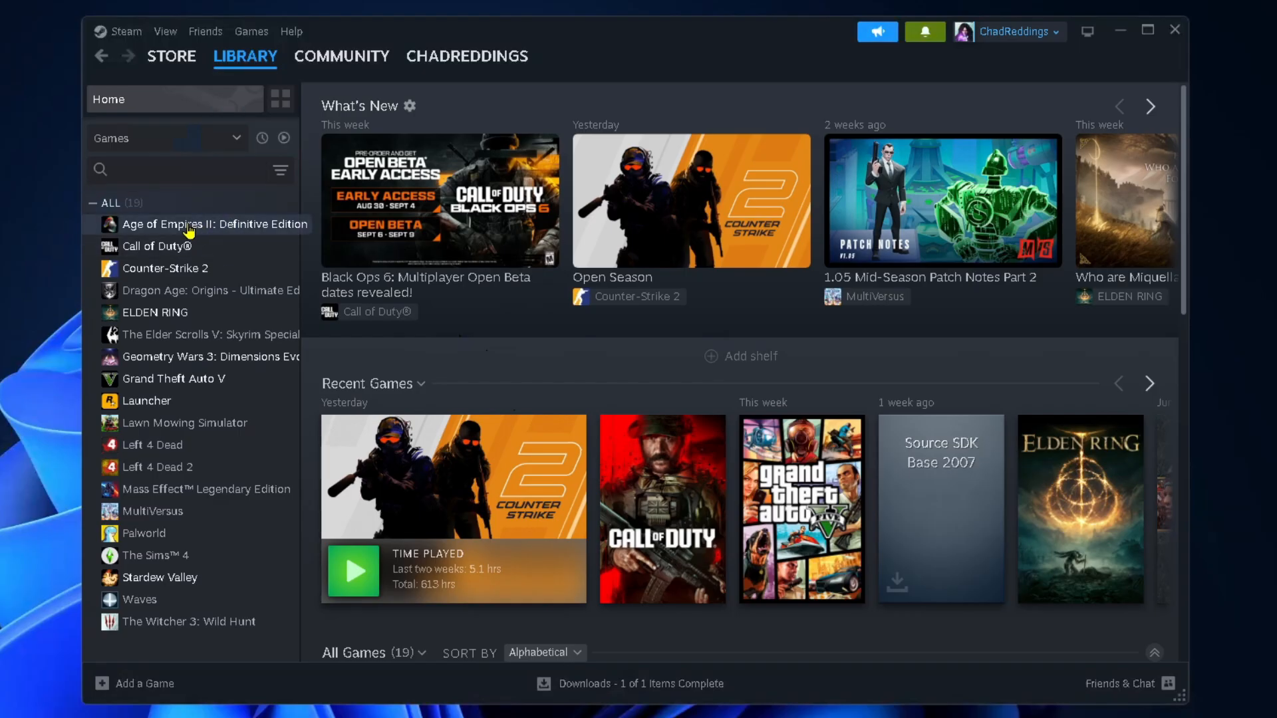
pyautogui.rightClick(188, 223)
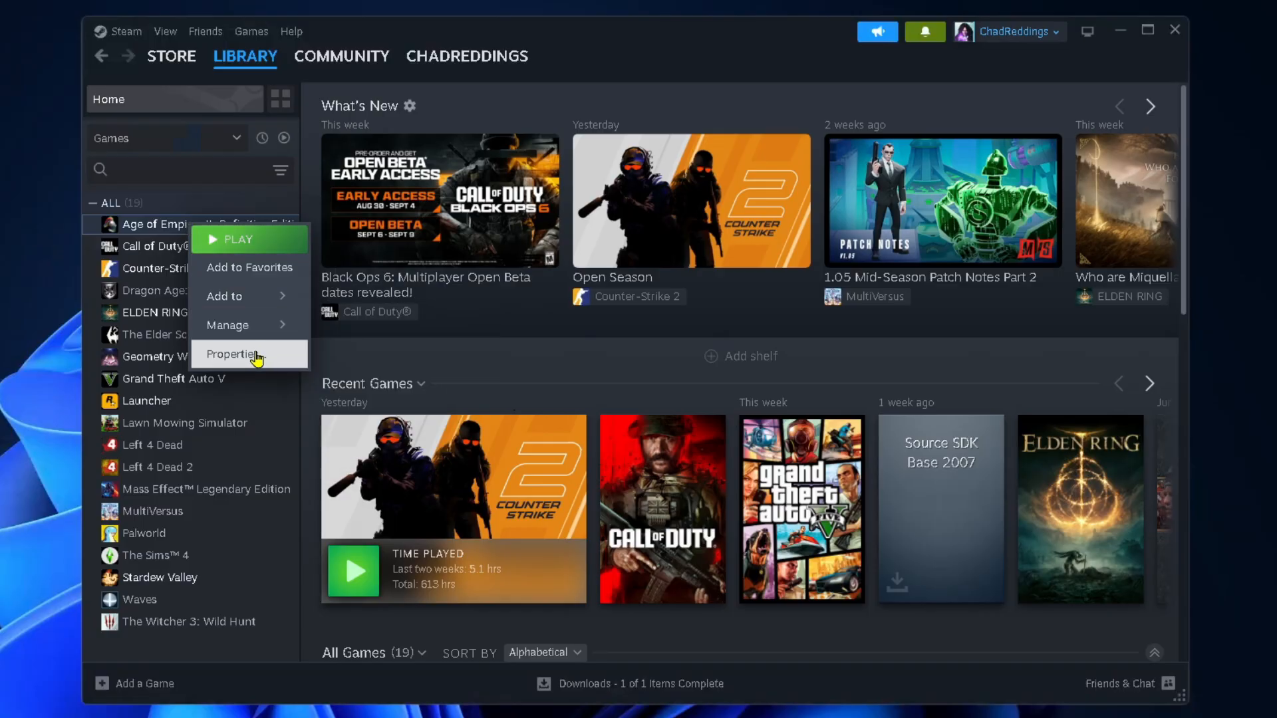
# - Browse the game language choices in Age of Empires II's Properties General page, then dismiss it
pyautogui.click(234, 354)
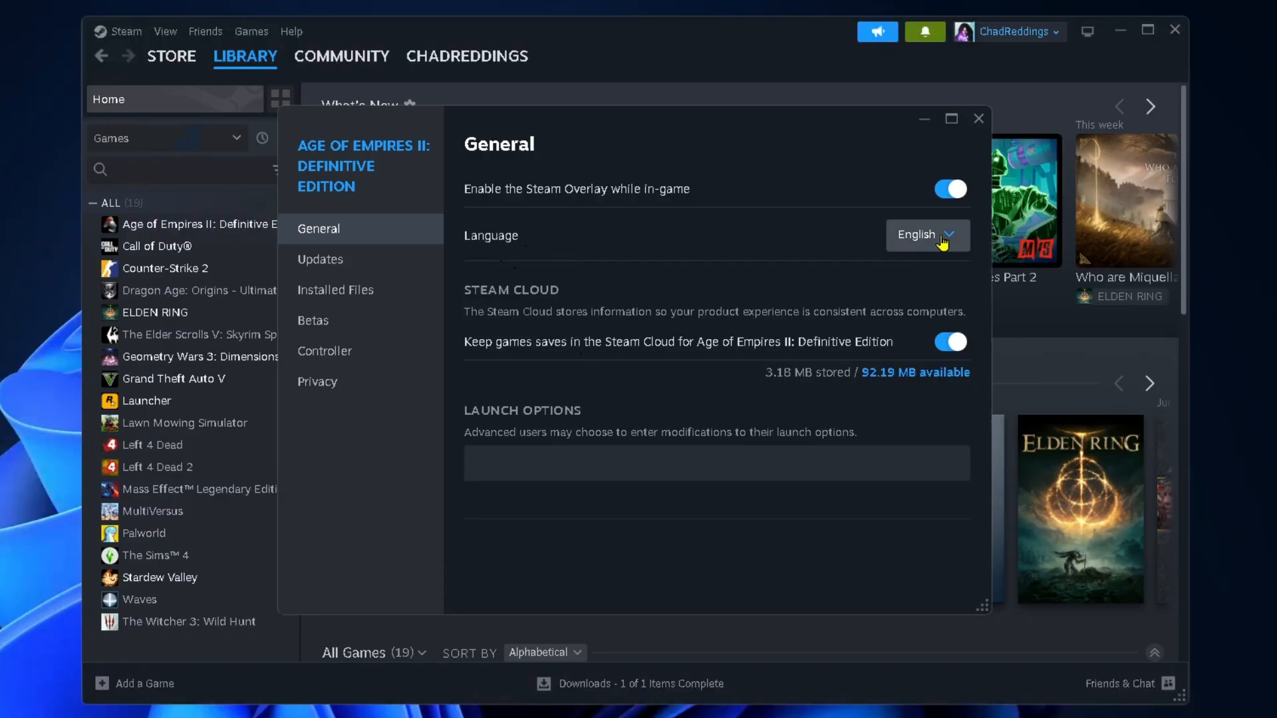
pyautogui.click(927, 235)
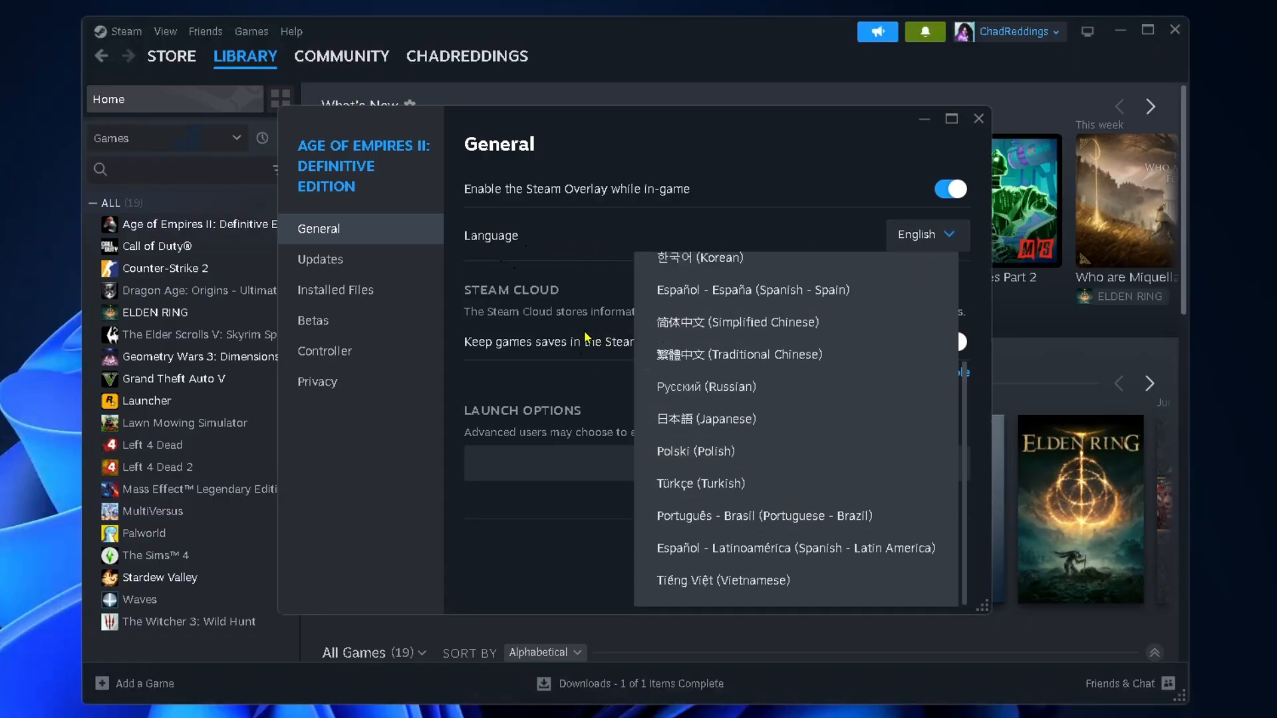
pyautogui.click(977, 119)
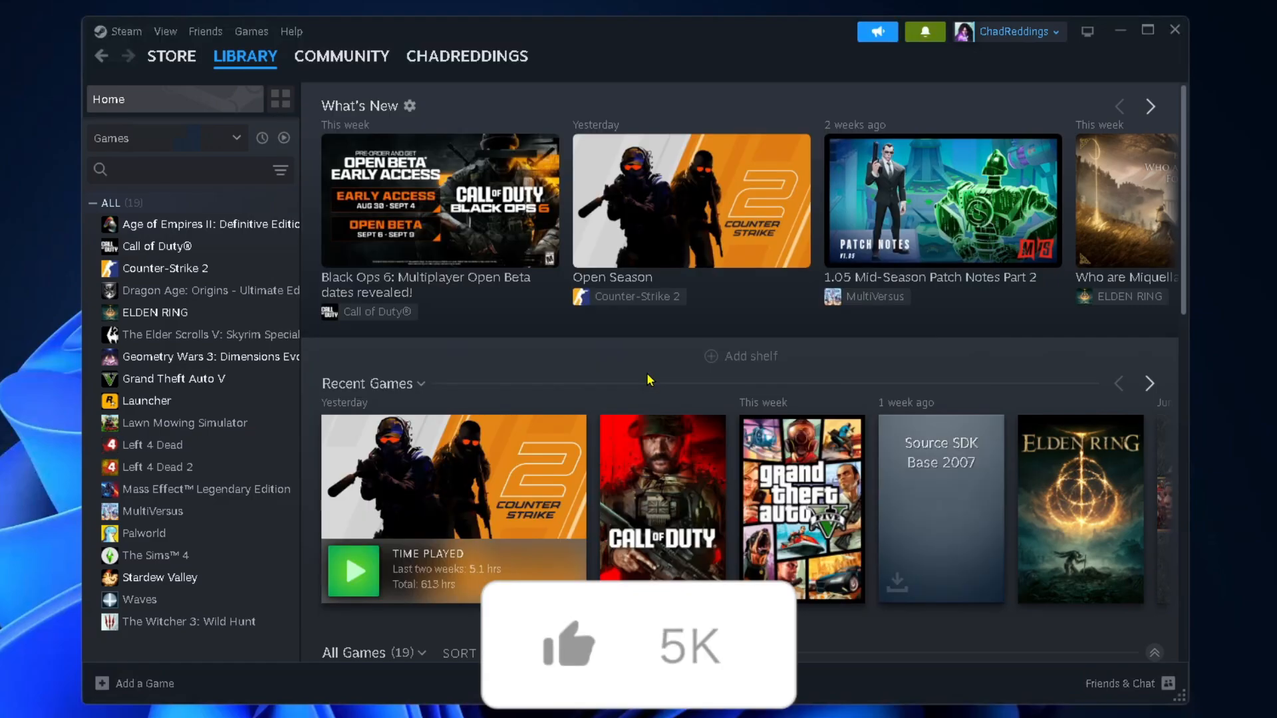